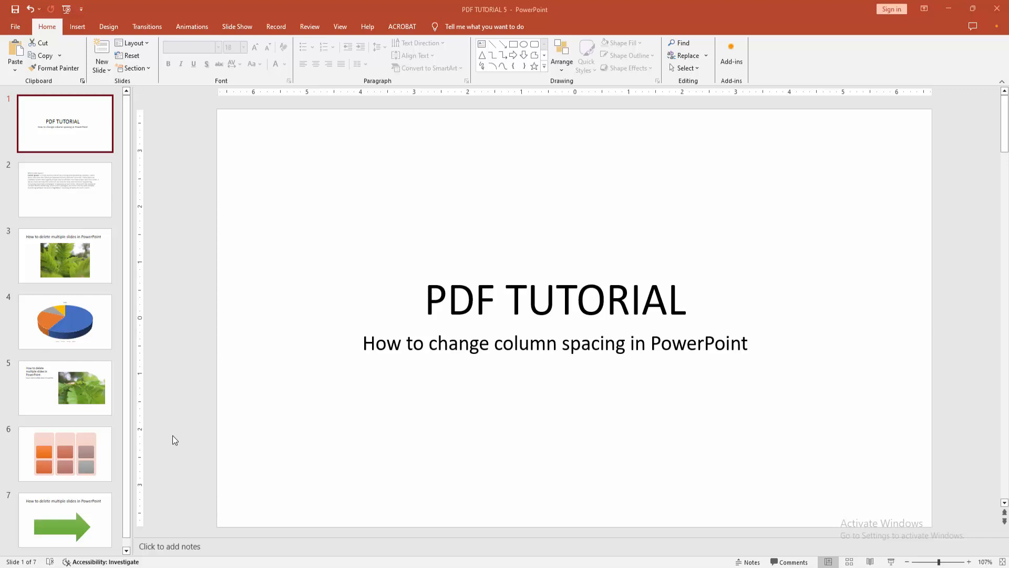
mouse_move(72, 209)
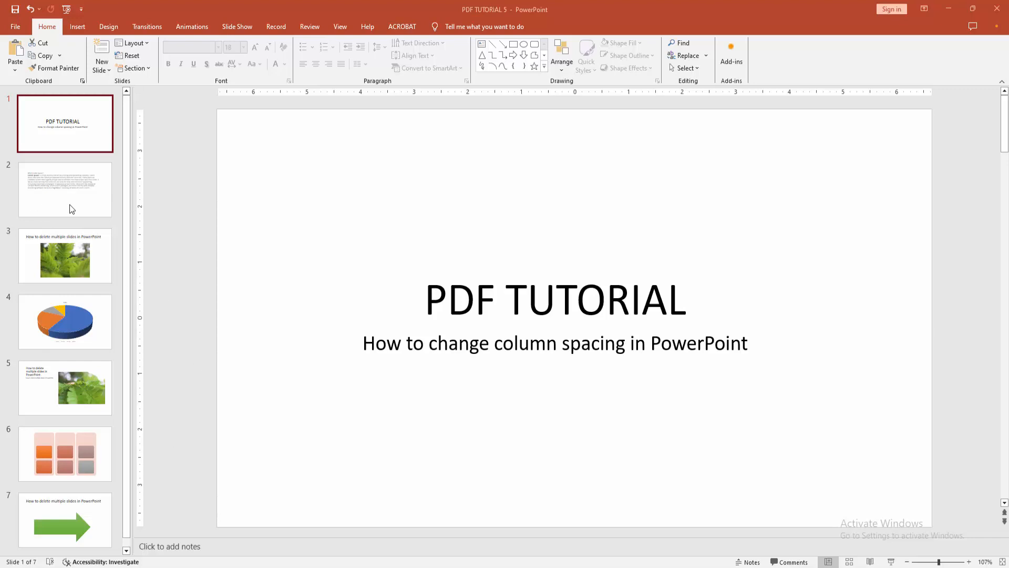
- Open slide 2 and select its Lorem Ipsum text box for editing
click(65, 190)
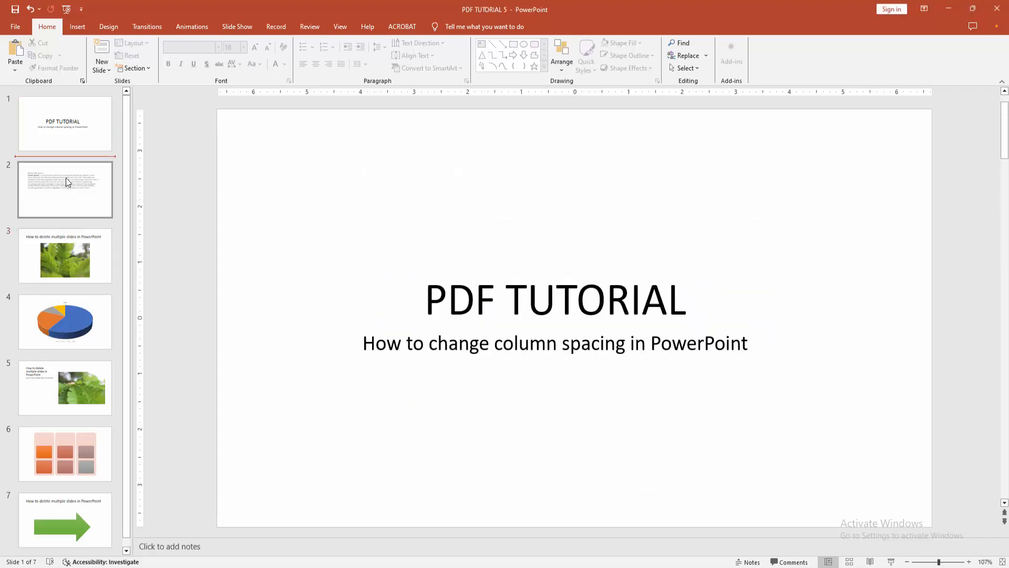
click(65, 190)
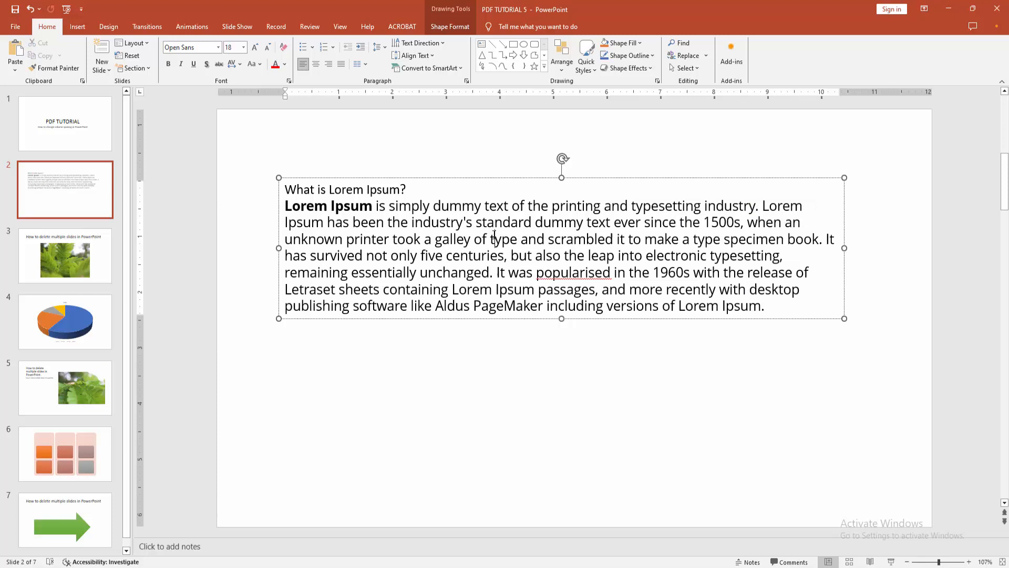
- Show the text box's Text Box settings in the Format Shape pane
click(450, 26)
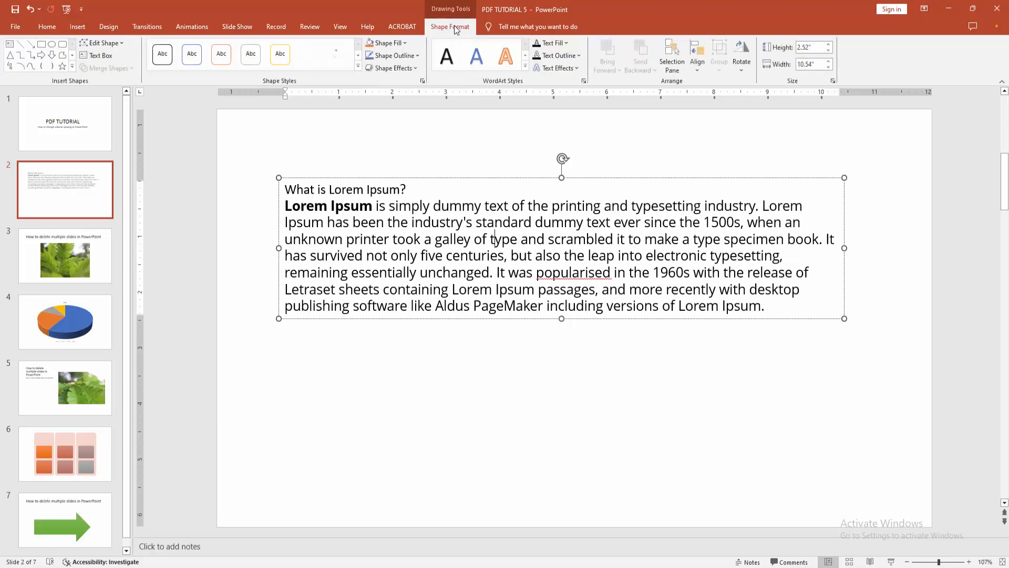
mouse_move(584, 82)
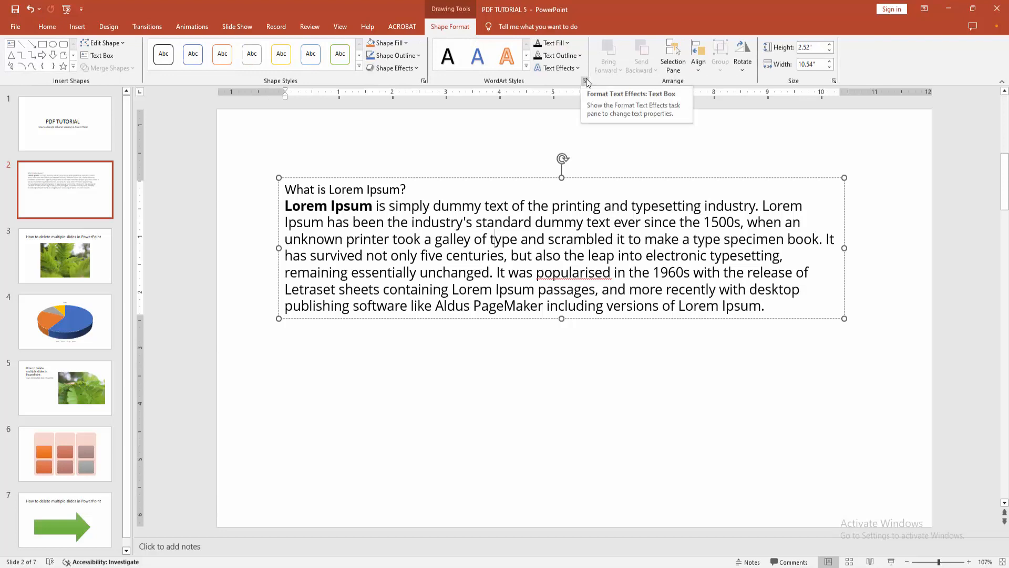
click(585, 80)
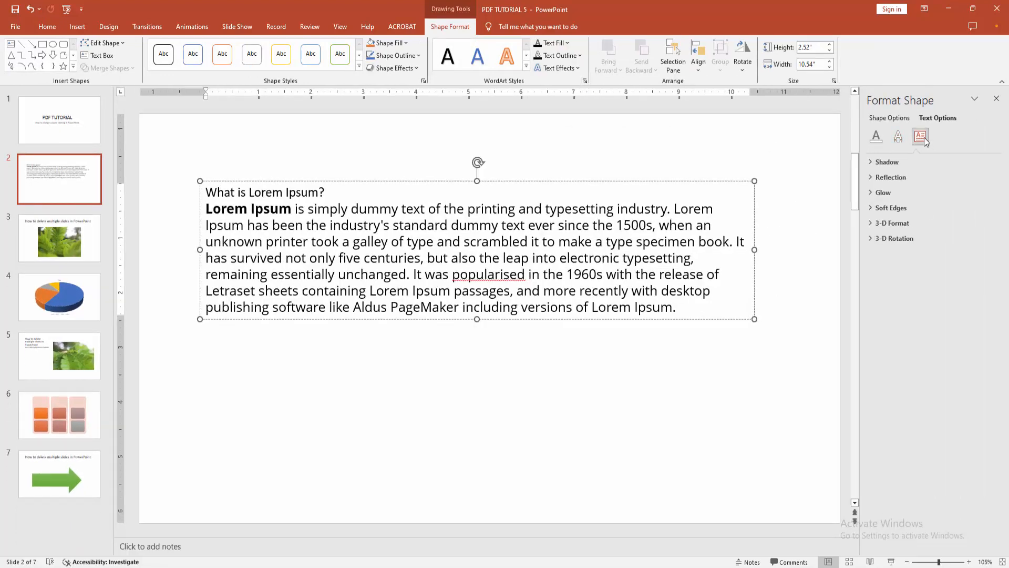
click(919, 136)
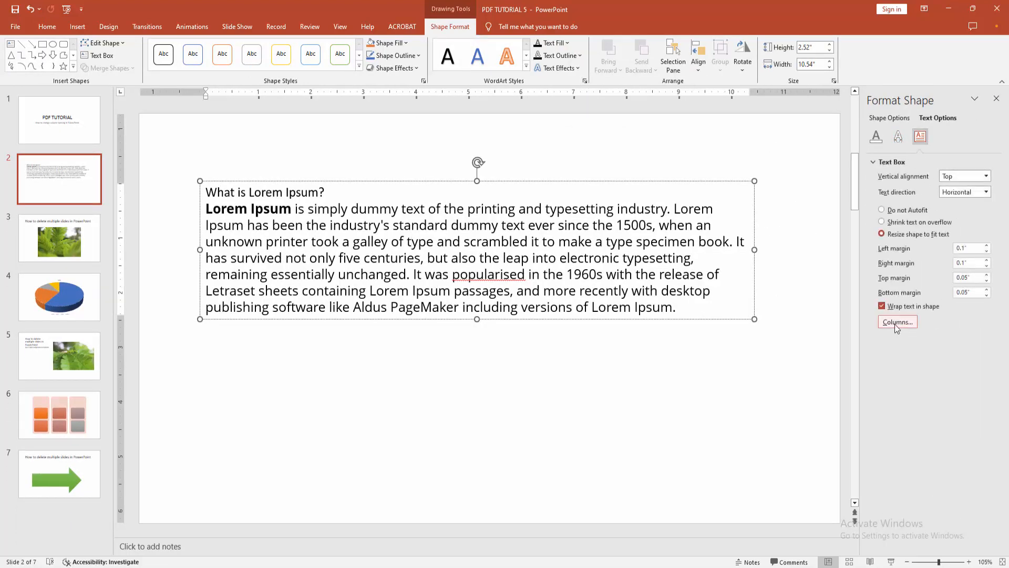
- Give the Lorem Ipsum text box 3 columns with slightly increased spacing
click(896, 322)
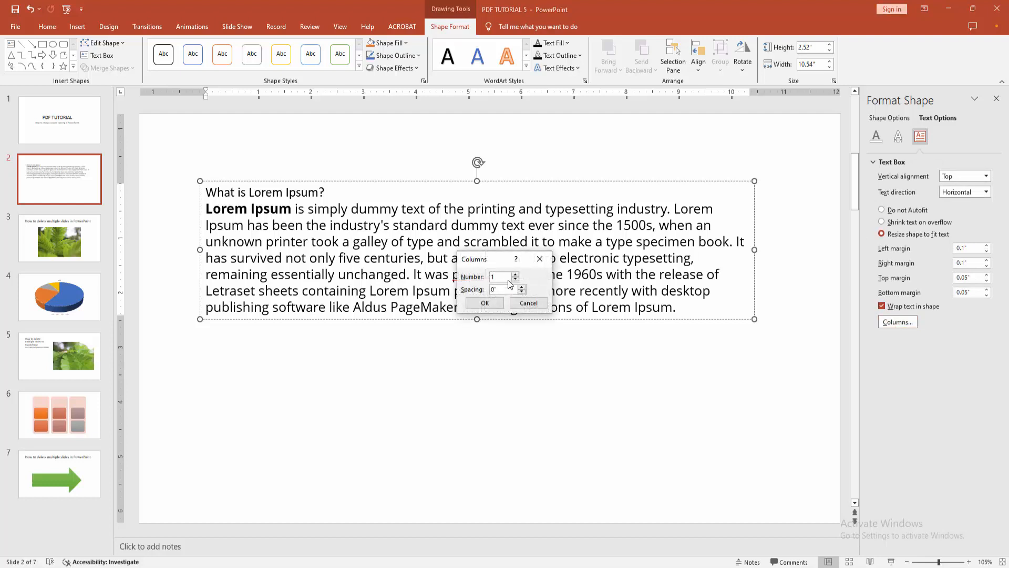
drag(504, 259, 515, 372)
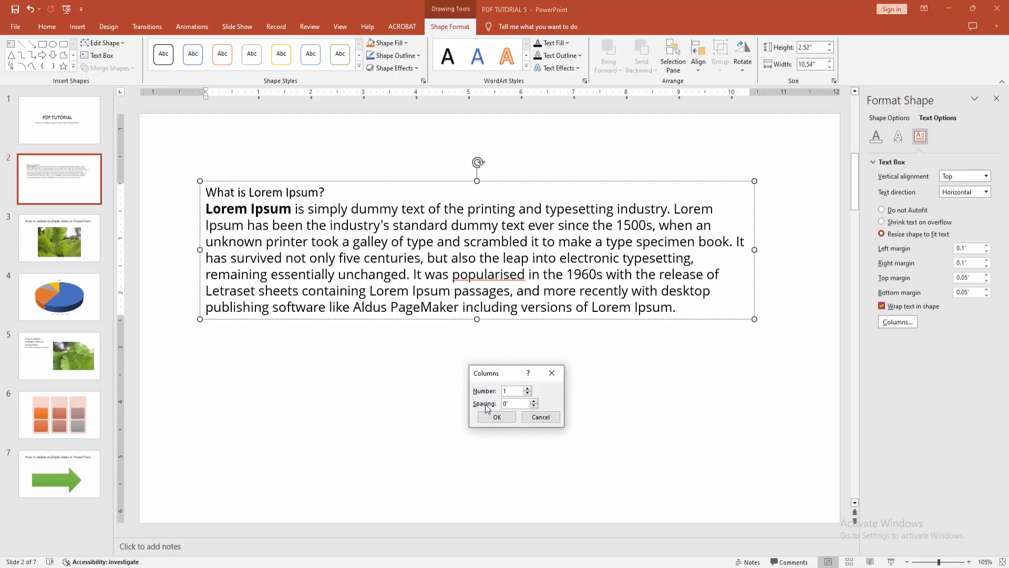
click(513, 390)
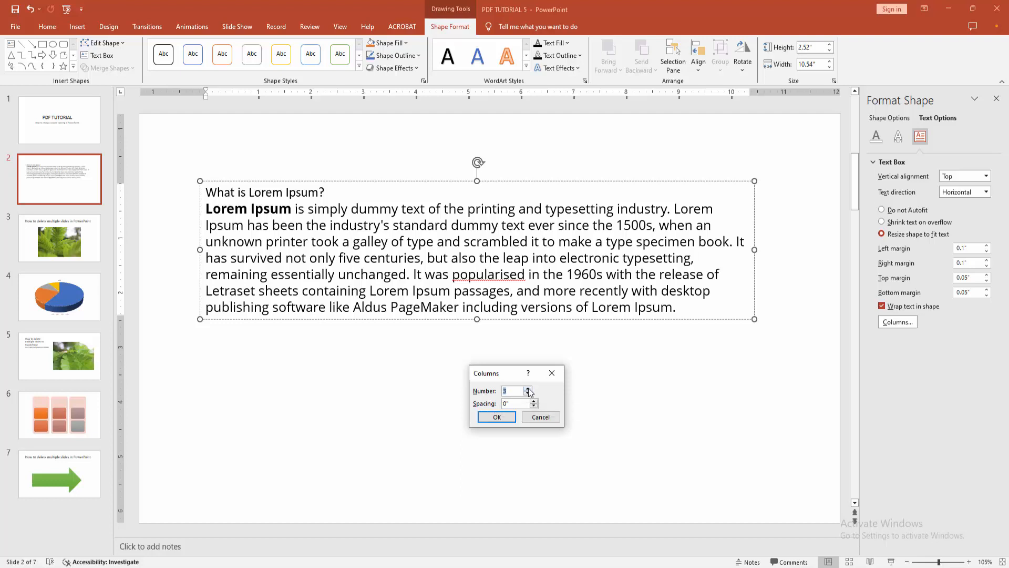
click(532, 401)
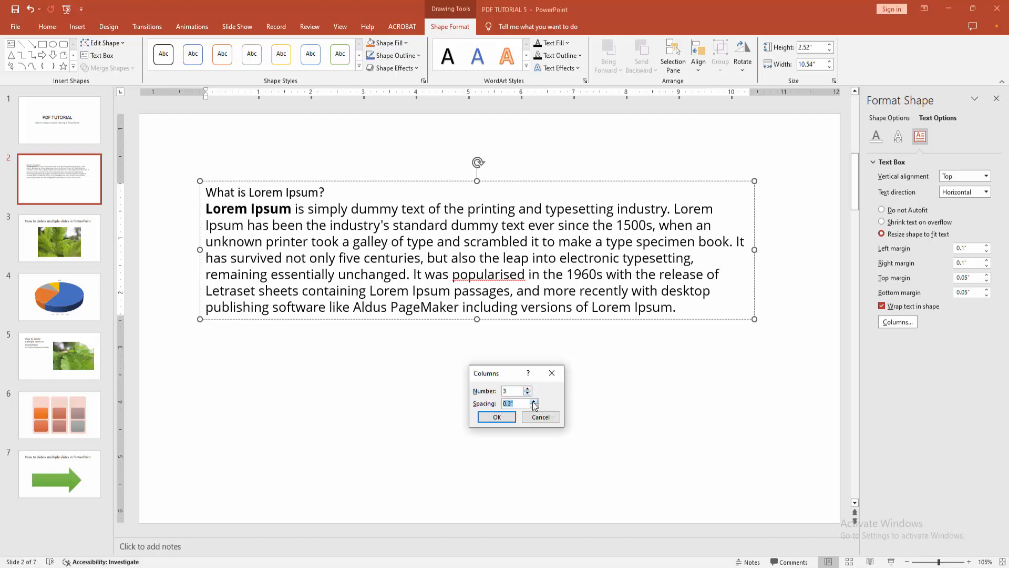
click(495, 417)
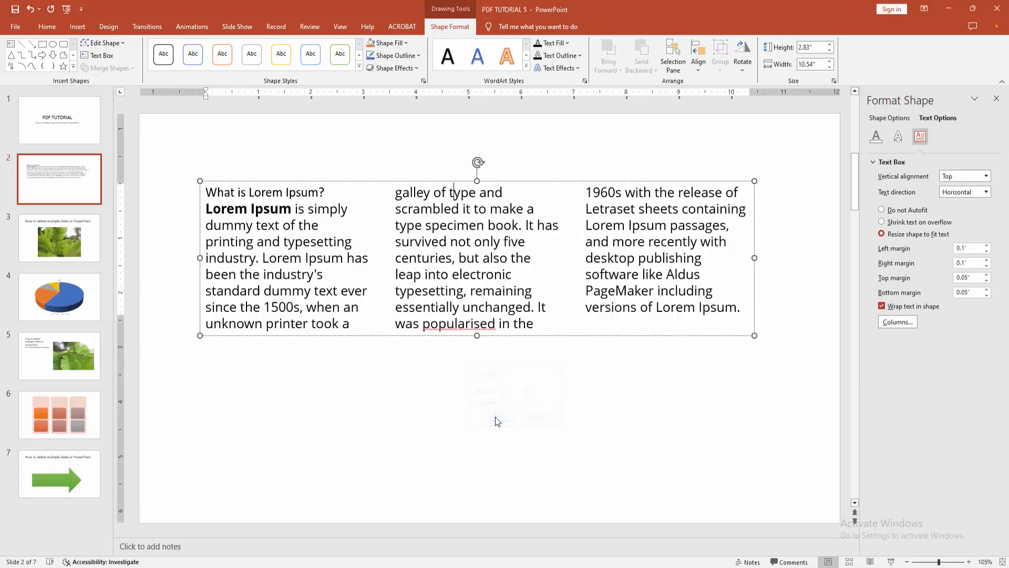
click(876, 137)
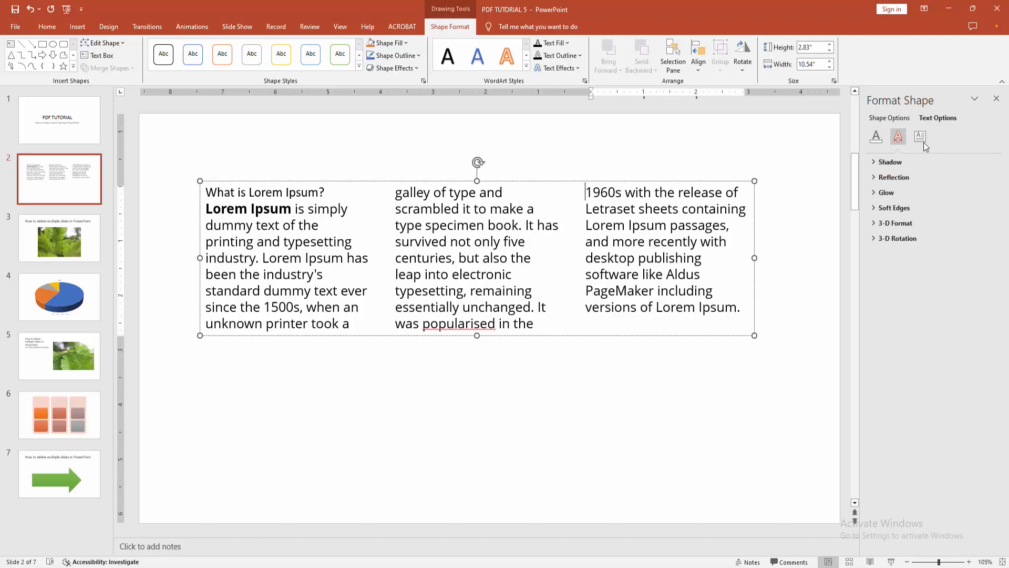
click(920, 136)
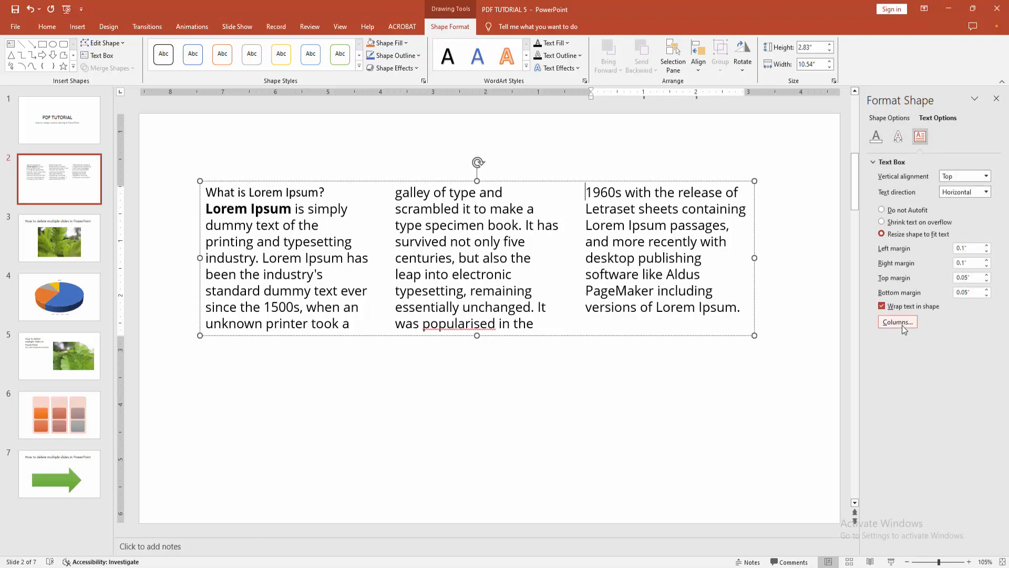
- Increase the Columns spacing value further for the three-column Lorem Ipsum text
click(897, 322)
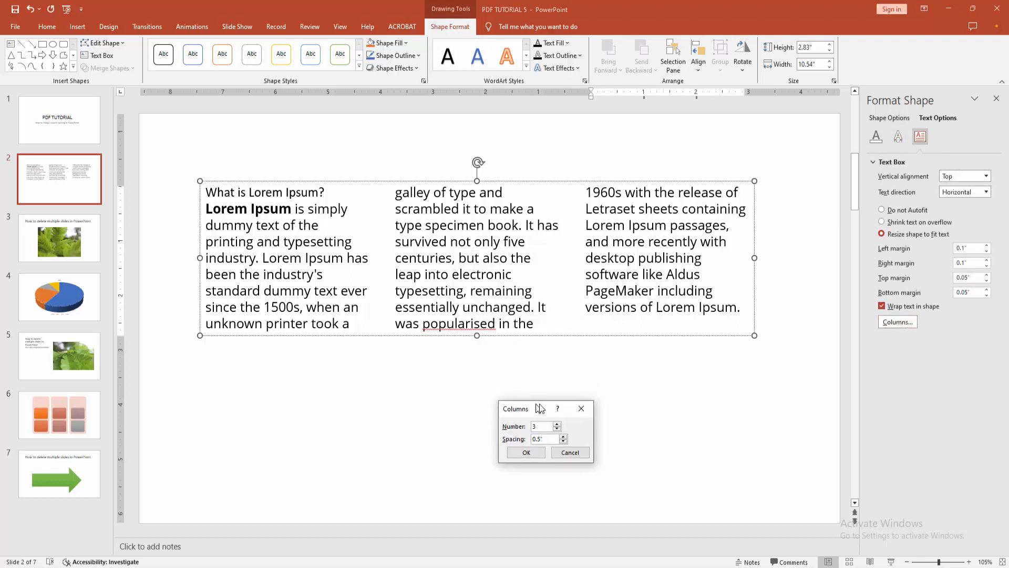
click(562, 436)
text(1)
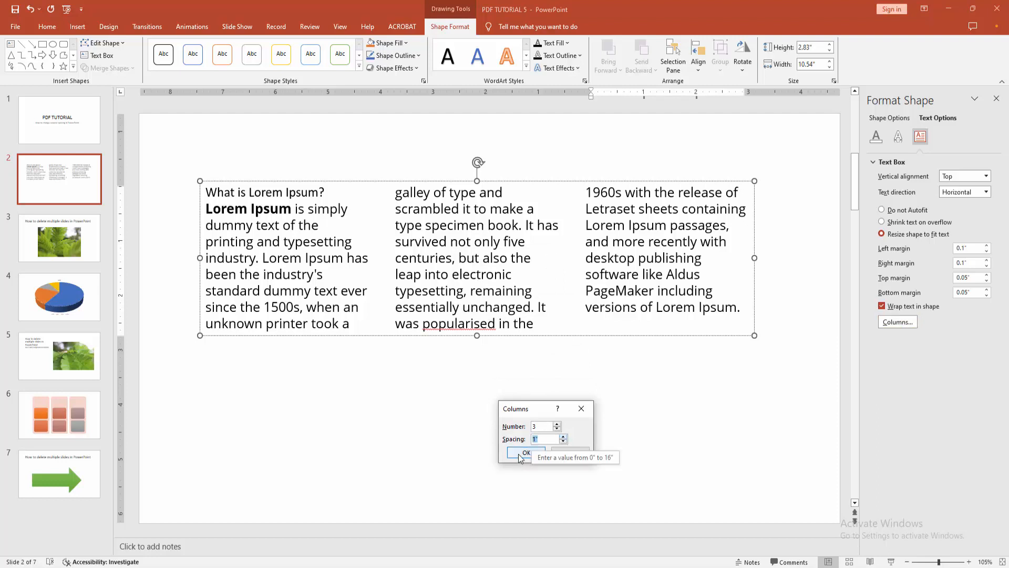
click(527, 453)
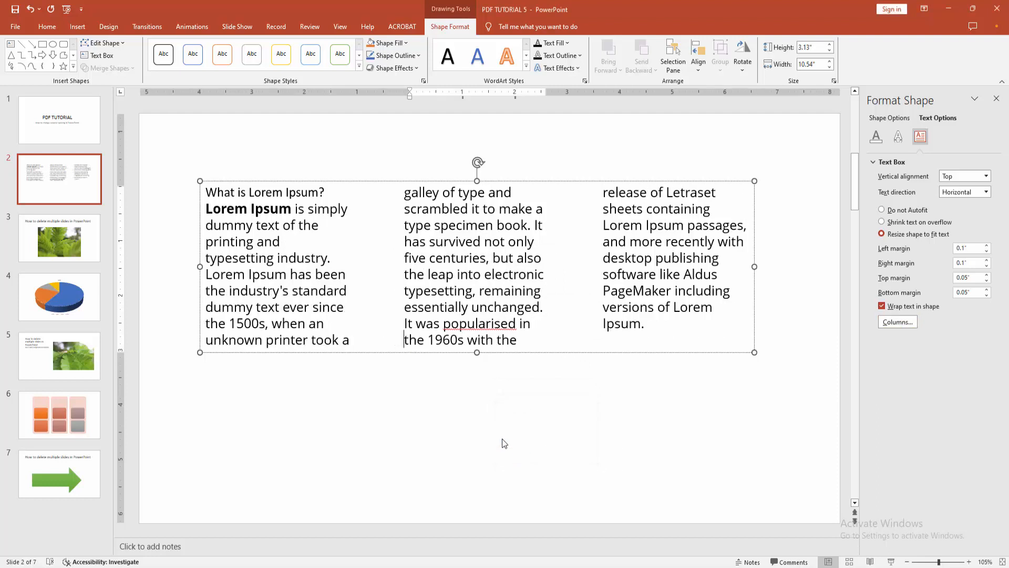